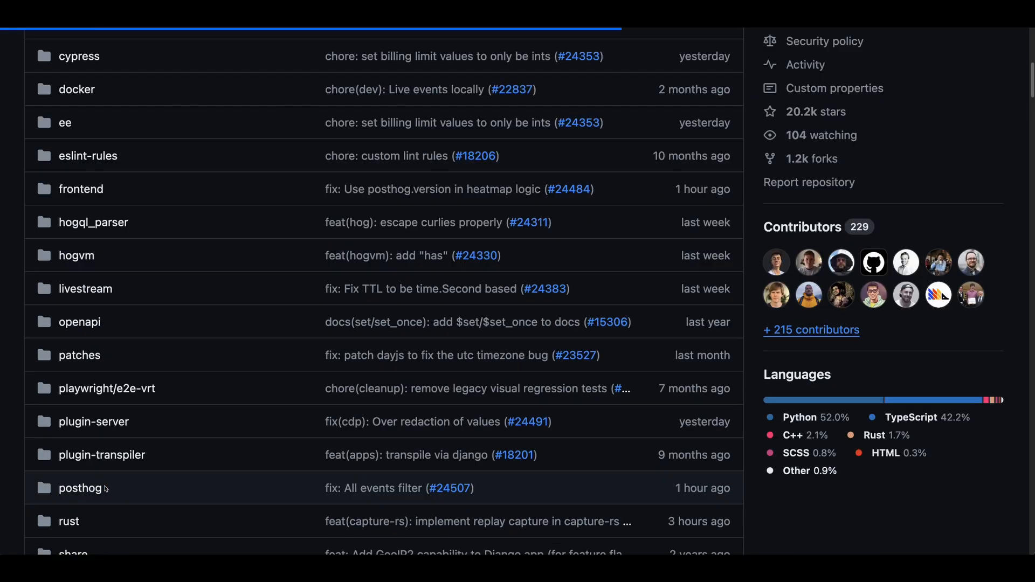
Scroll the Pricing page down to the 'Free tier on all plans' allowances for each product.
left_click(79, 488)
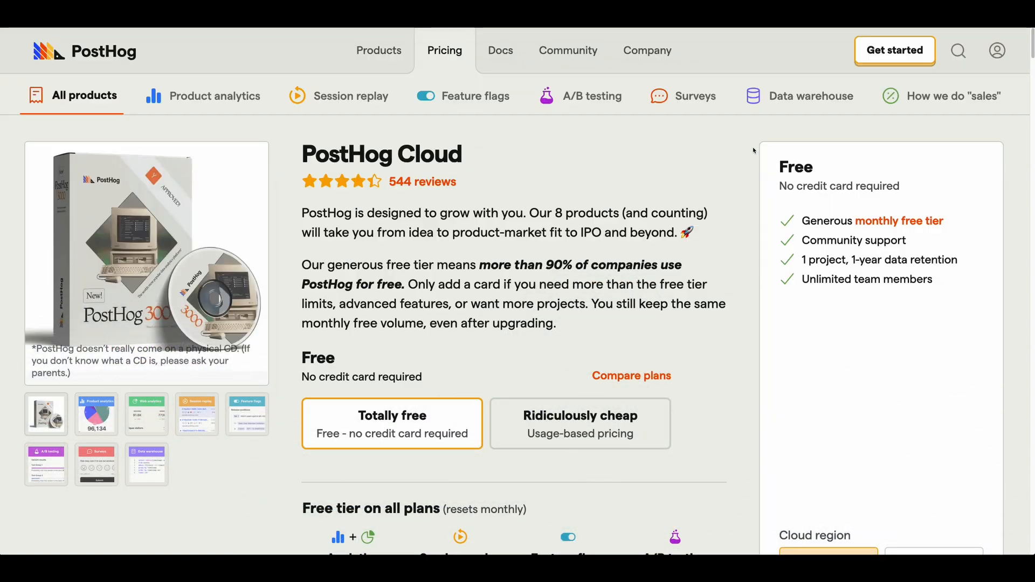
scroll("down", 3)
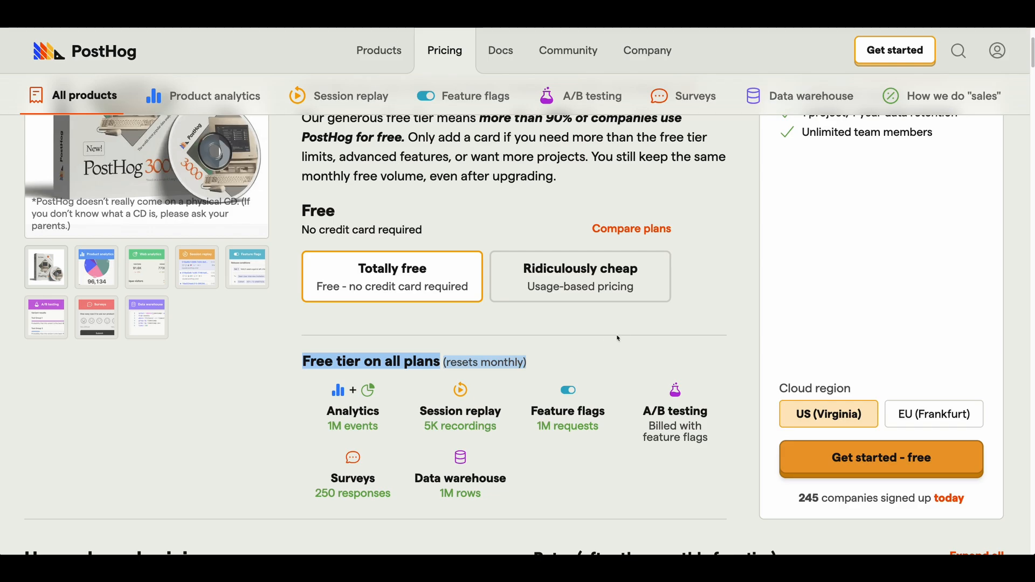
scroll("down", 3)
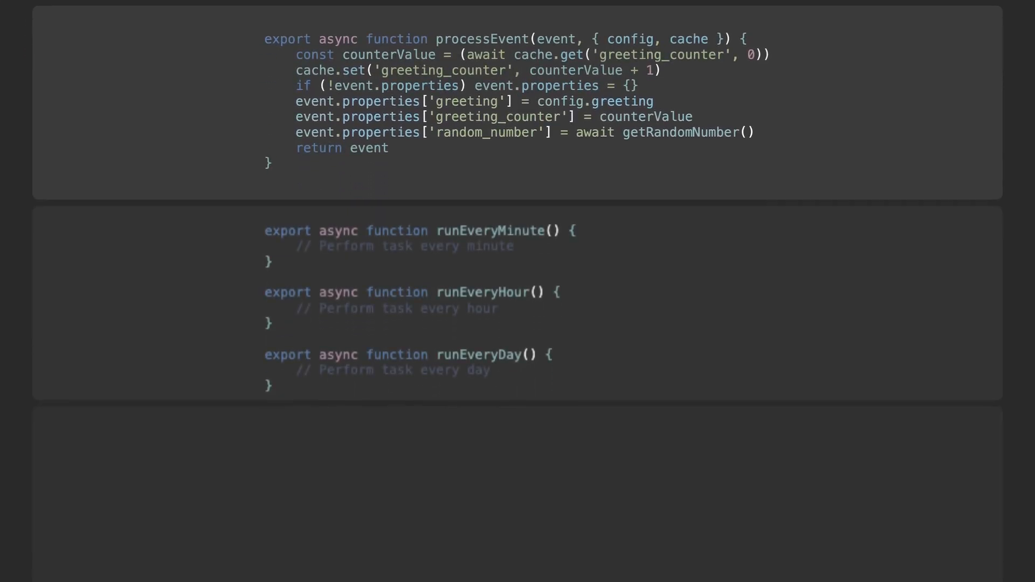
Scroll through the code slides: processEvent, the runEvery minute/hour/day tasks, exportEvents and onEvent.
scroll("up", 3)
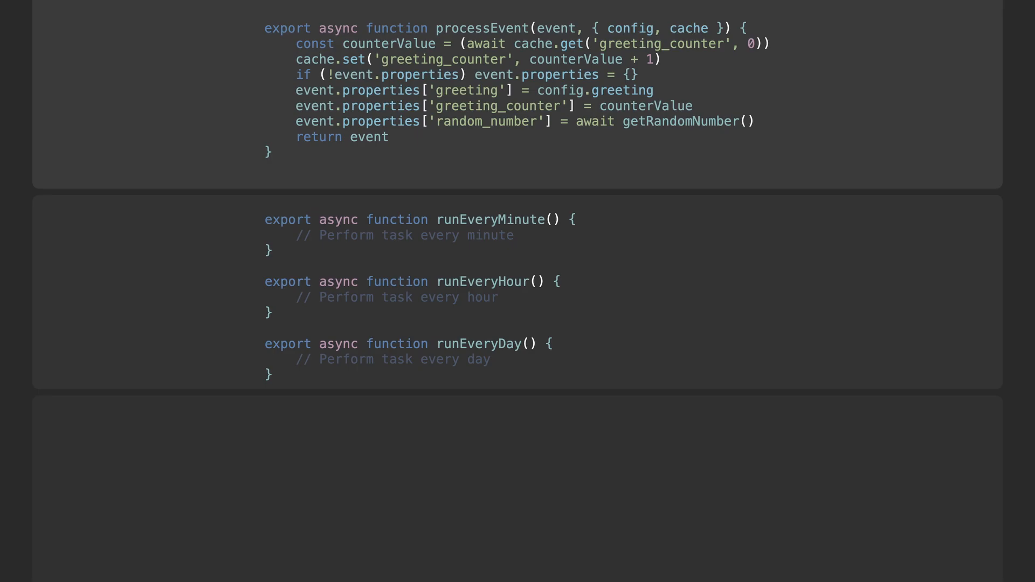
scroll("down", 3)
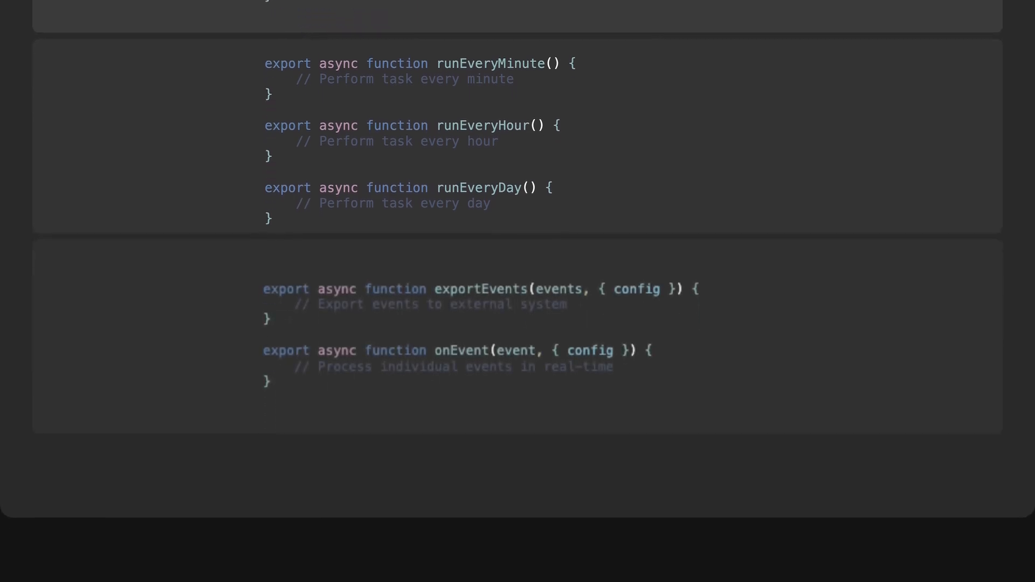
scroll("up", 3)
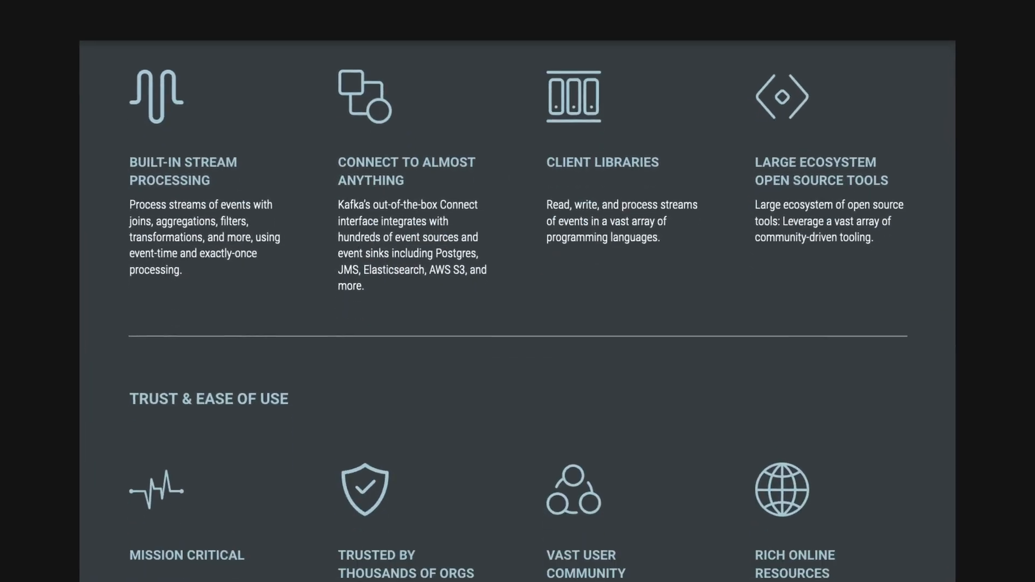
Scroll down the Kafka stream-processing features page before switching to the PostHog homepage.
scroll("down", 3)
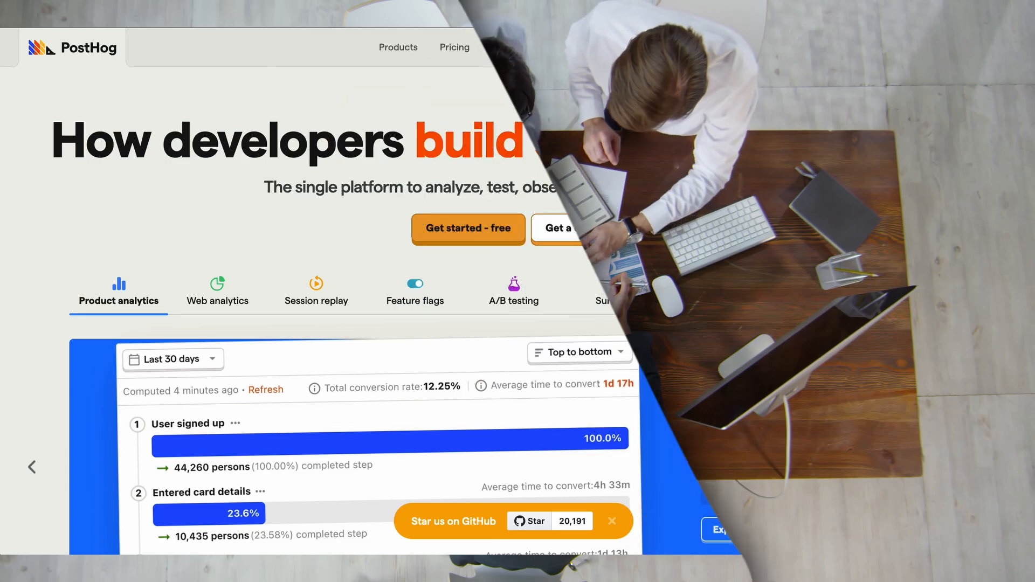
Scroll the homepage past customer logos, products and SDKs to the 'Mmmm, code examples' event-tracking snippet.
scroll("down", 3)
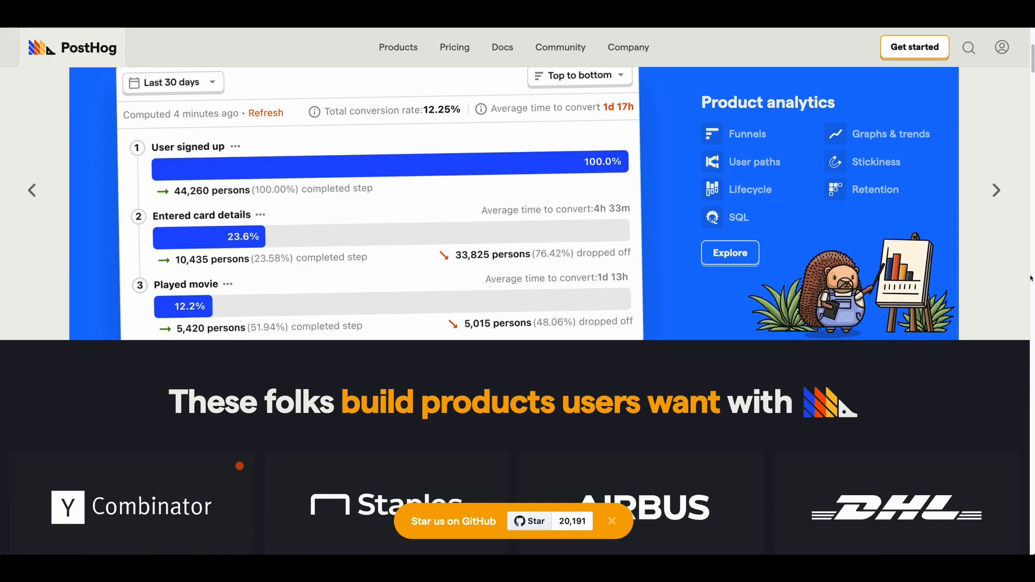
scroll("down", 3)
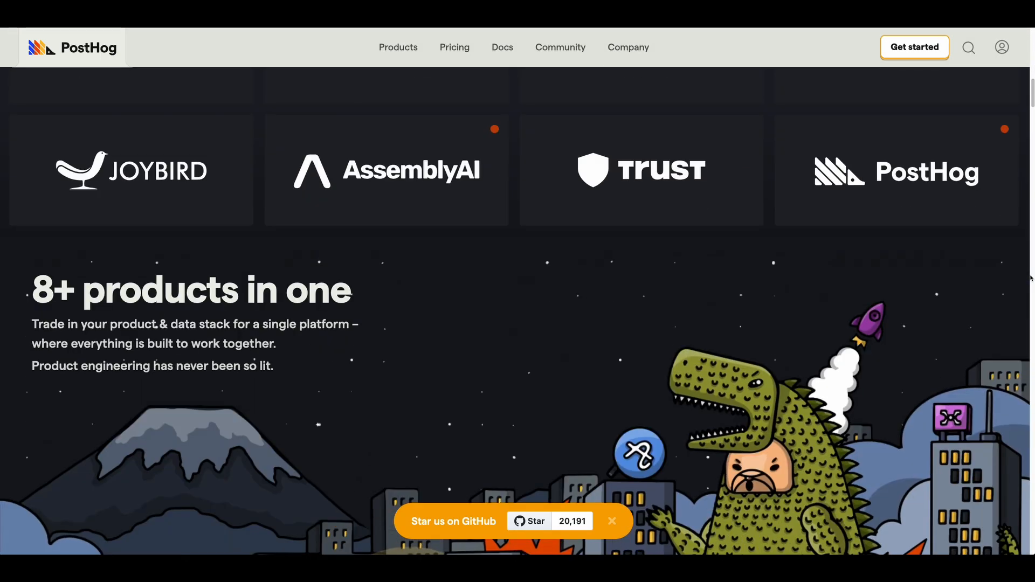
scroll("down", 3)
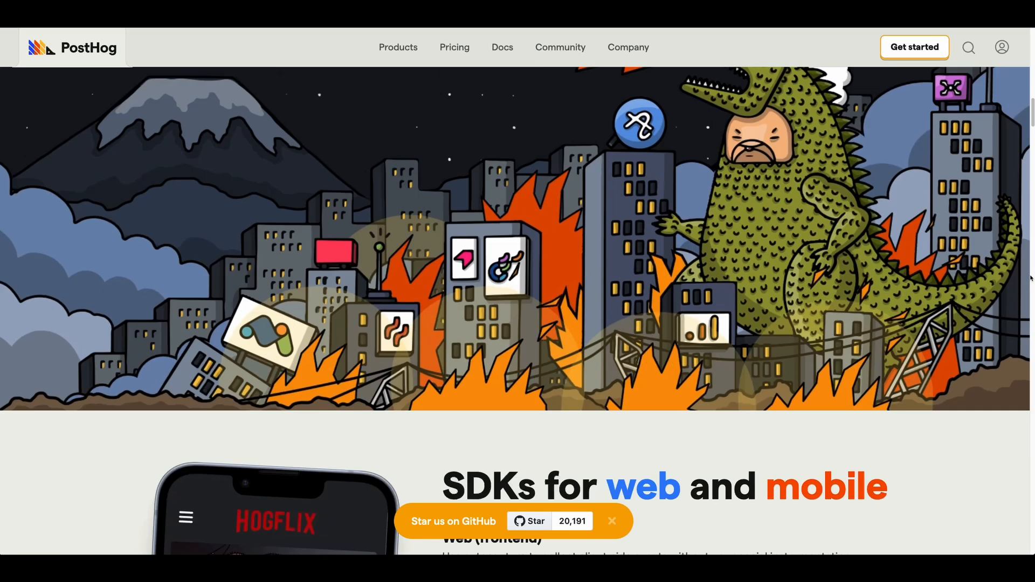
scroll("down", 3)
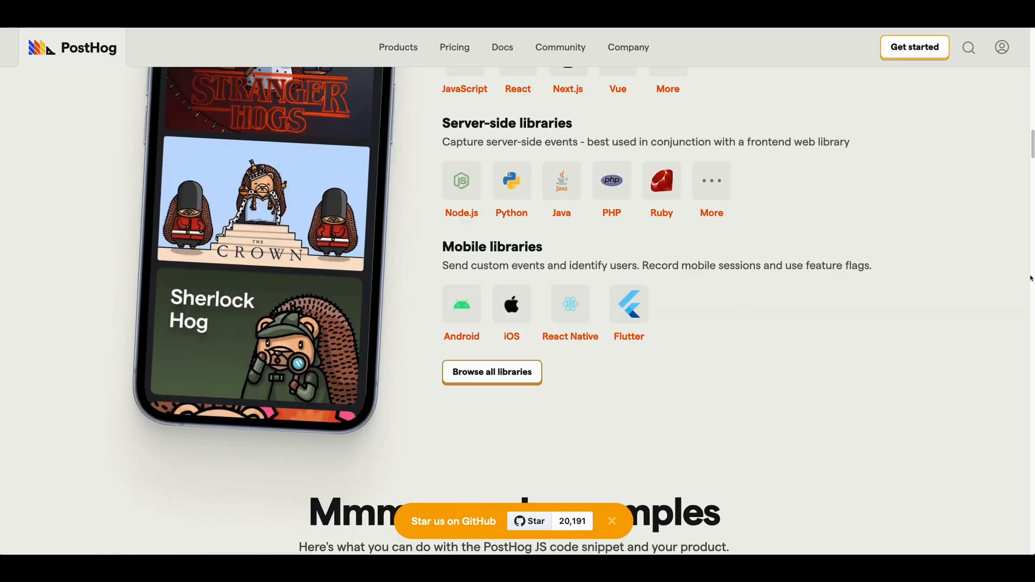
scroll("down", 3)
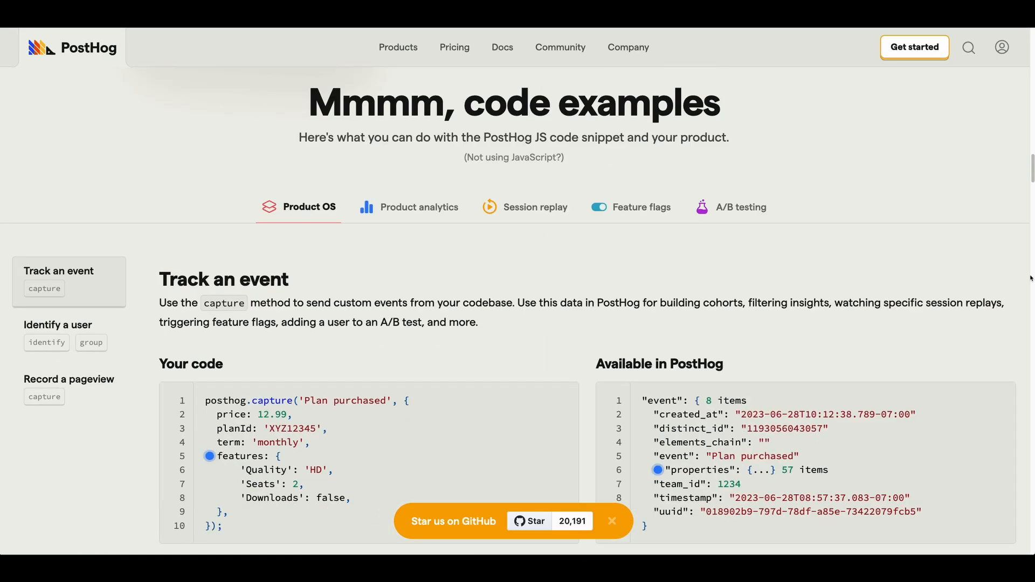